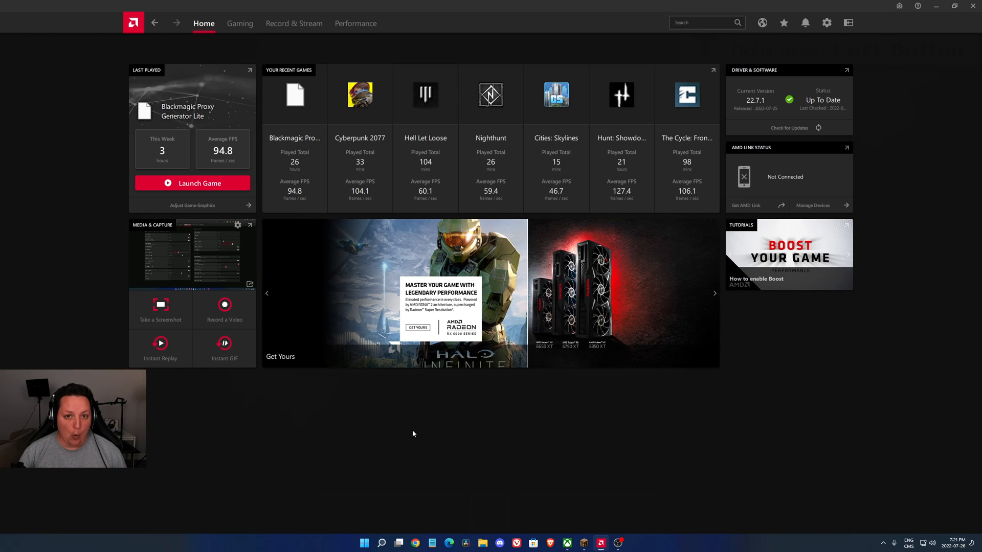
mouse_move(474, 432)
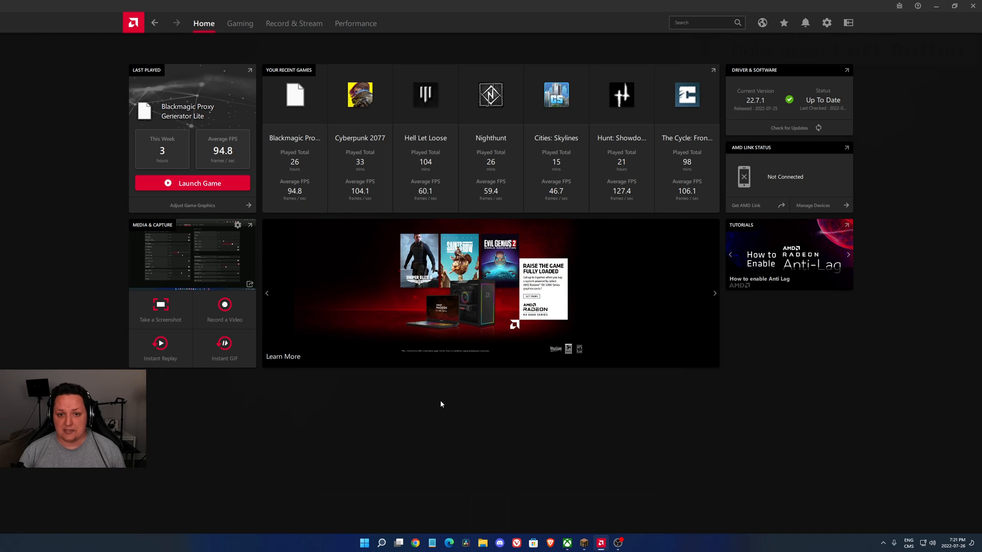
mouse_move(429, 399)
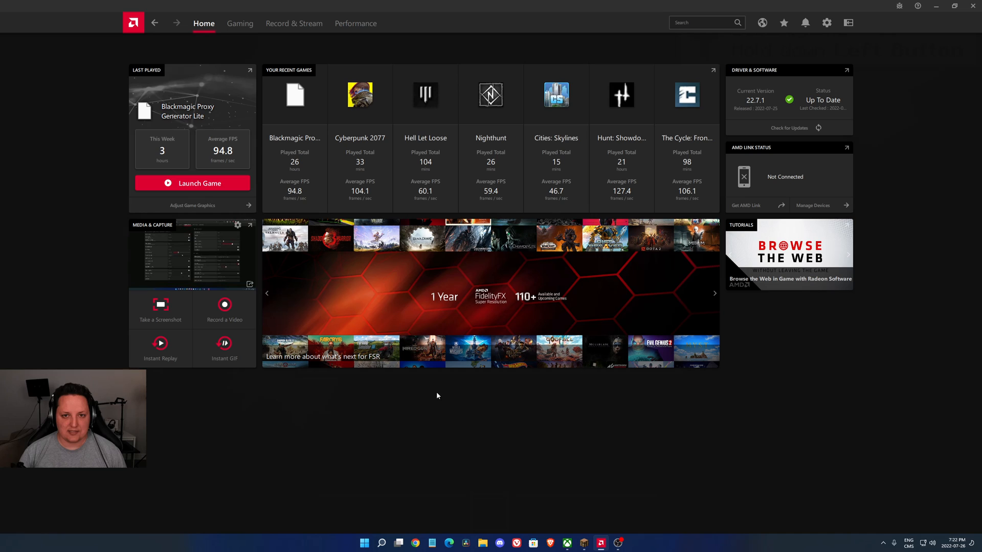
mouse_move(462, 309)
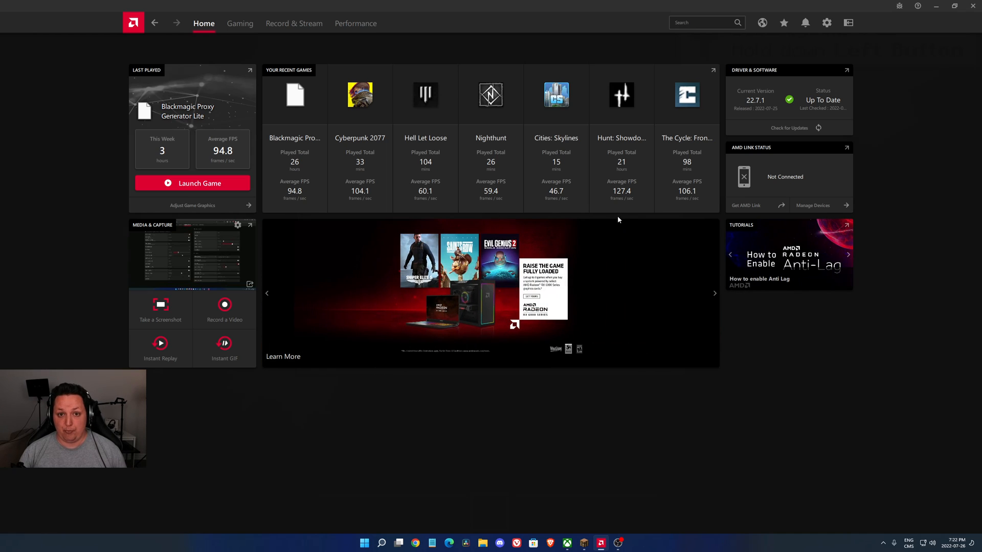
mouse_move(672, 235)
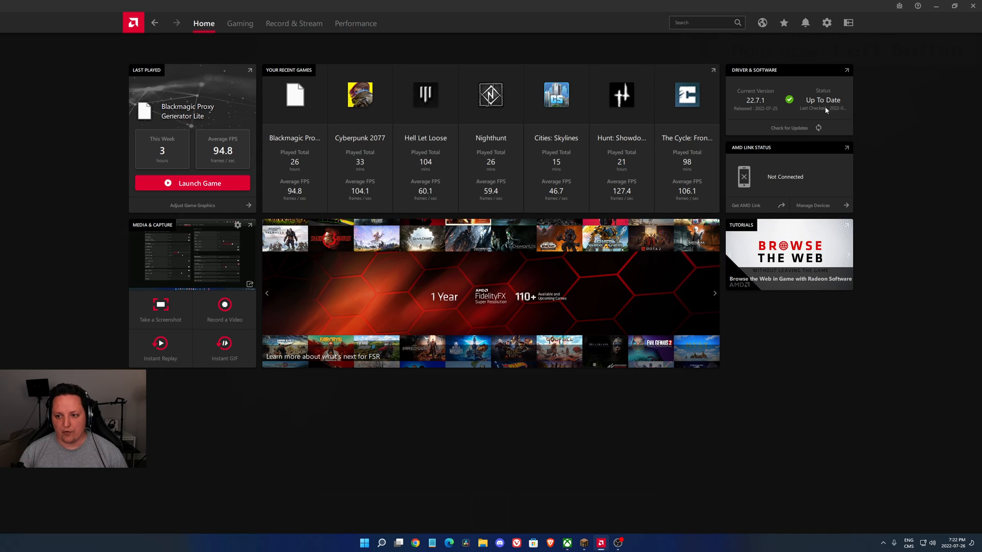
mouse_move(827, 67)
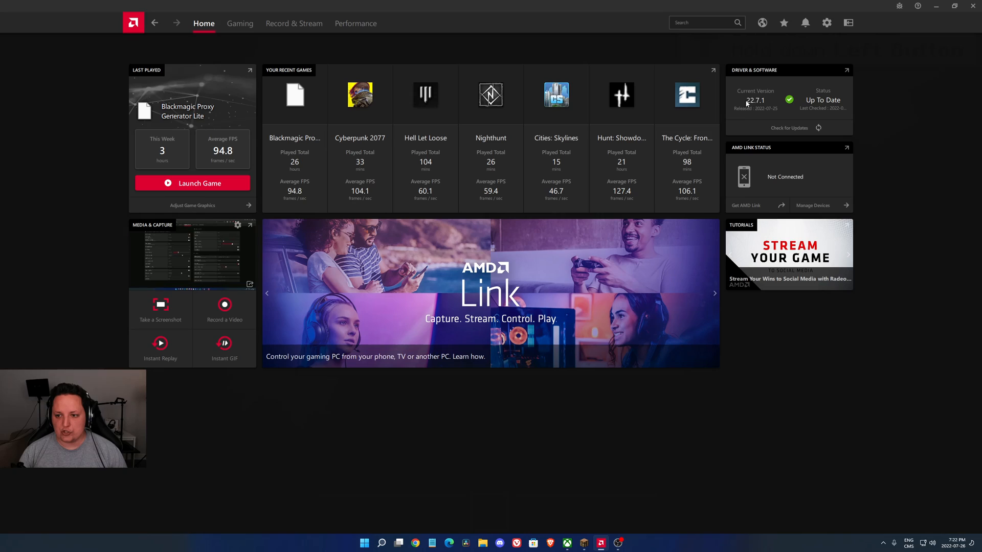
mouse_move(689, 68)
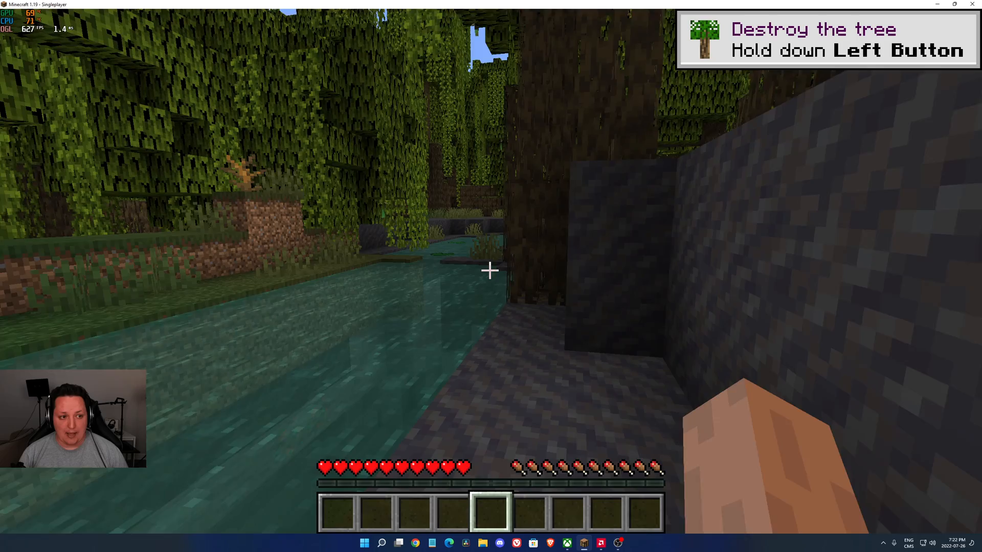
mouse_move(490, 270)
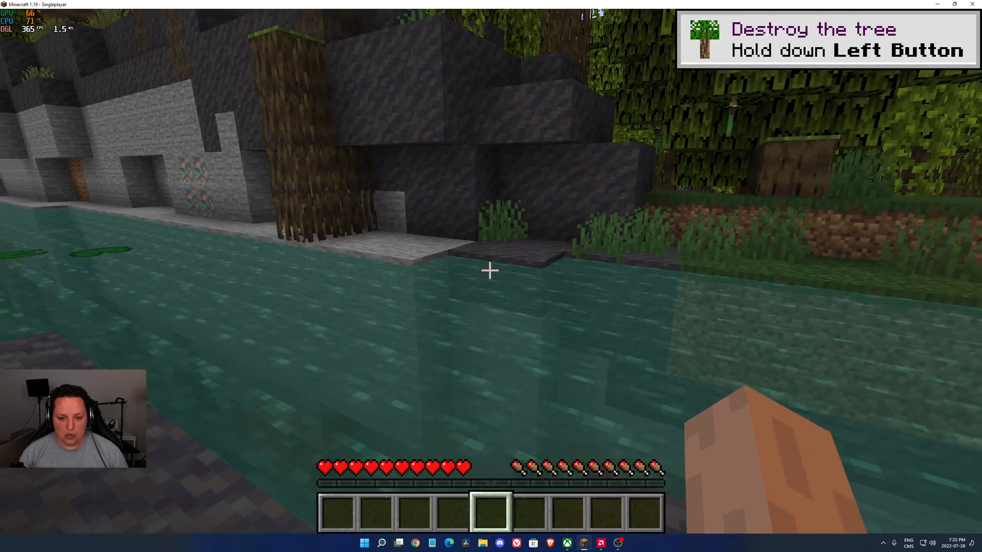
mouse_move(491, 270)
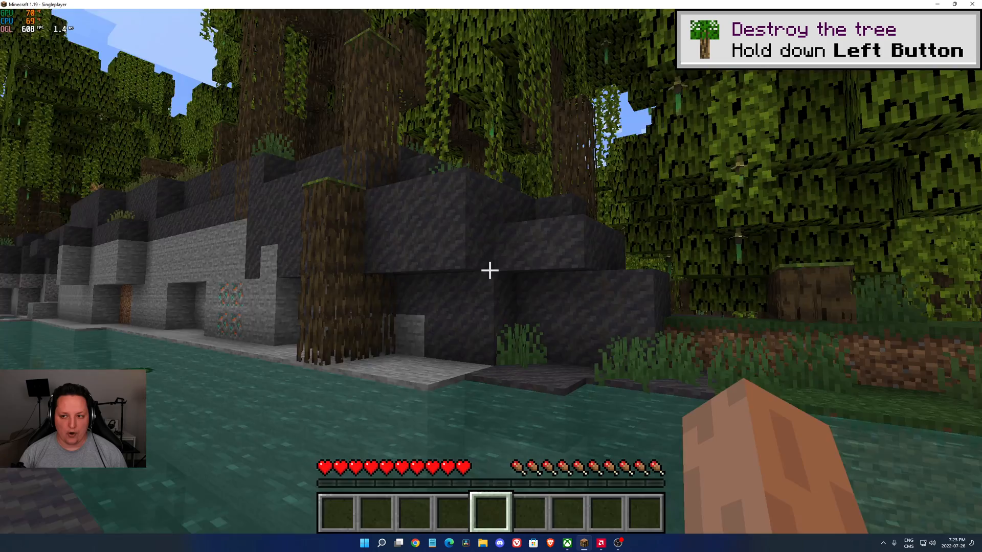
- Return from the Minecraft world with its FPS overlay to the AMD Software home screen via the taskbar
click(601, 543)
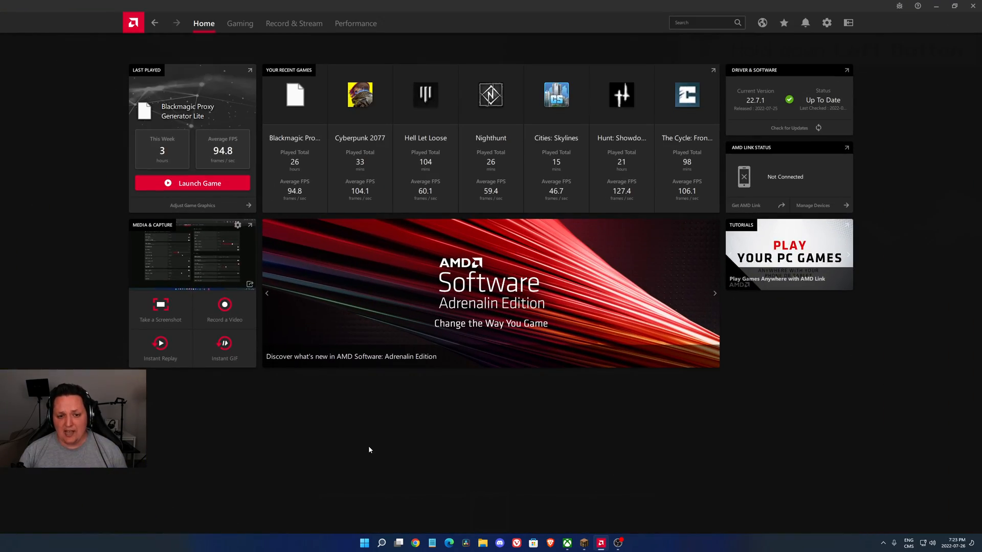